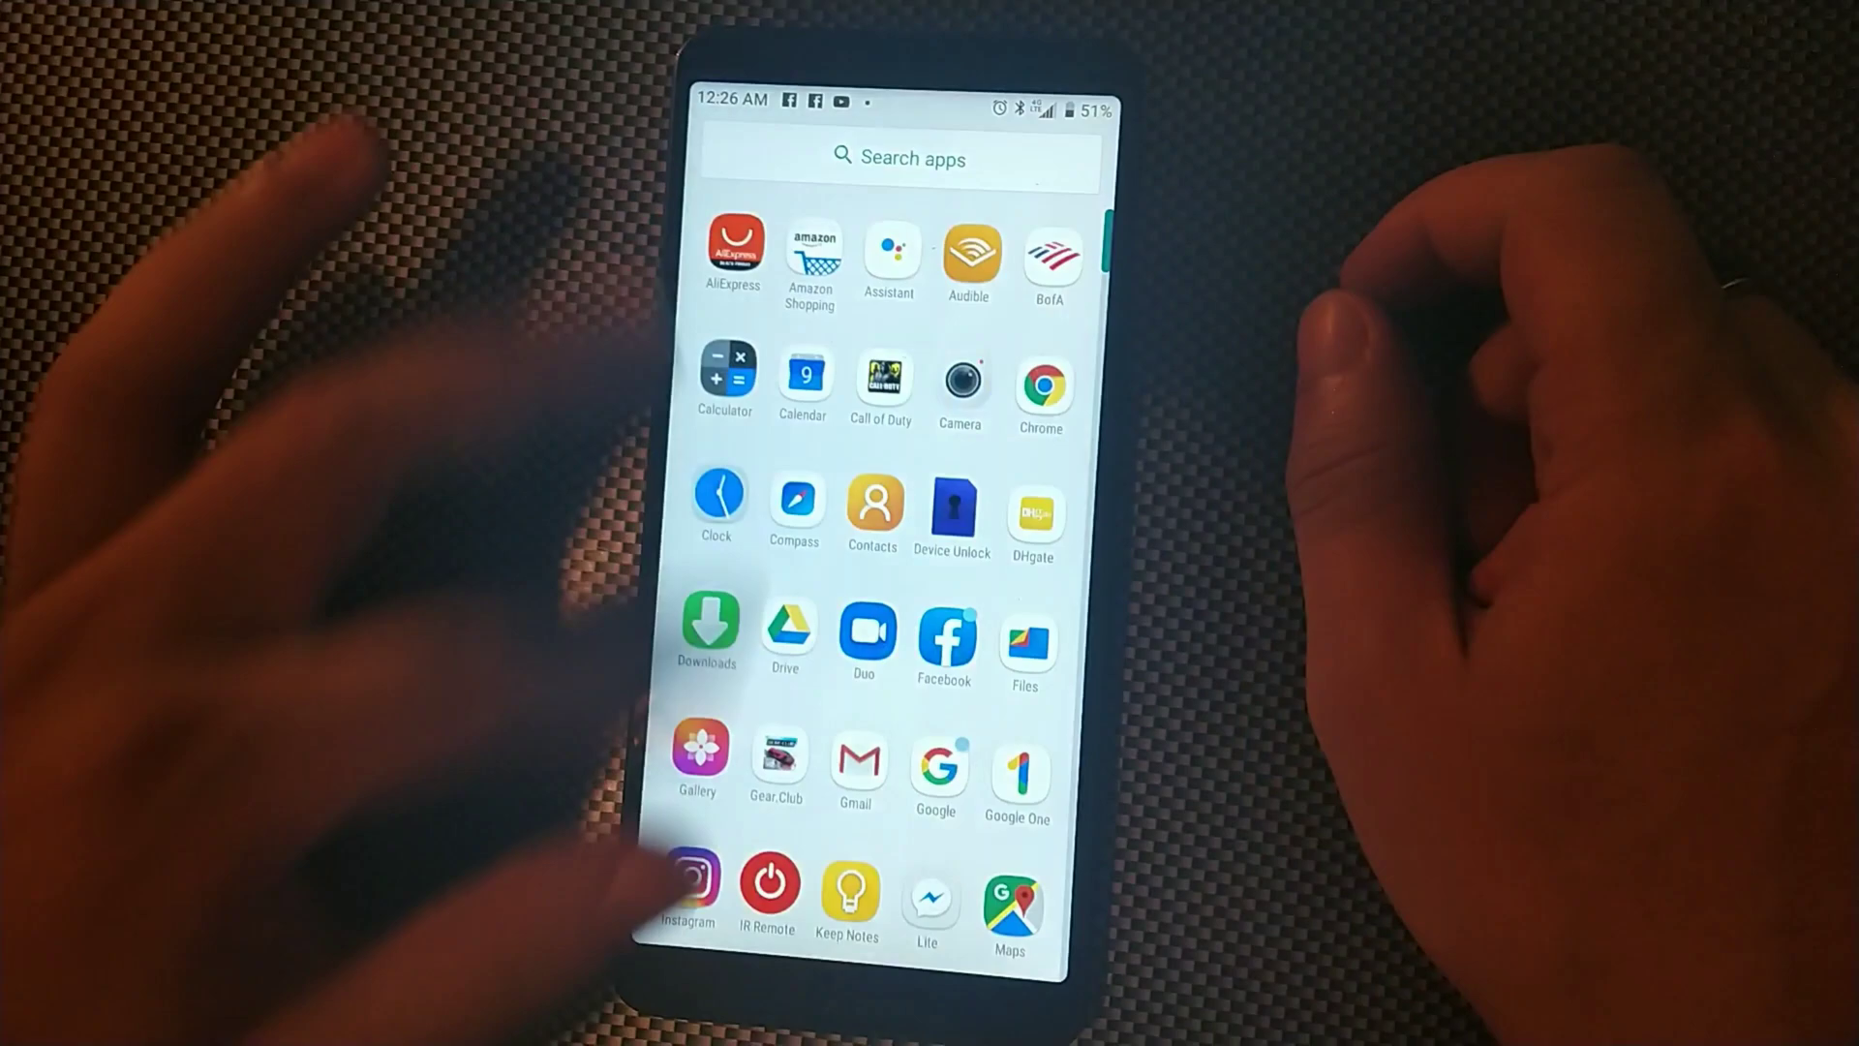
Step: Open Instagram and scroll its light-themed home feed, then return to the app list
{"action": "scroll", "scroll_direction": "down", "scroll_amount": 3}
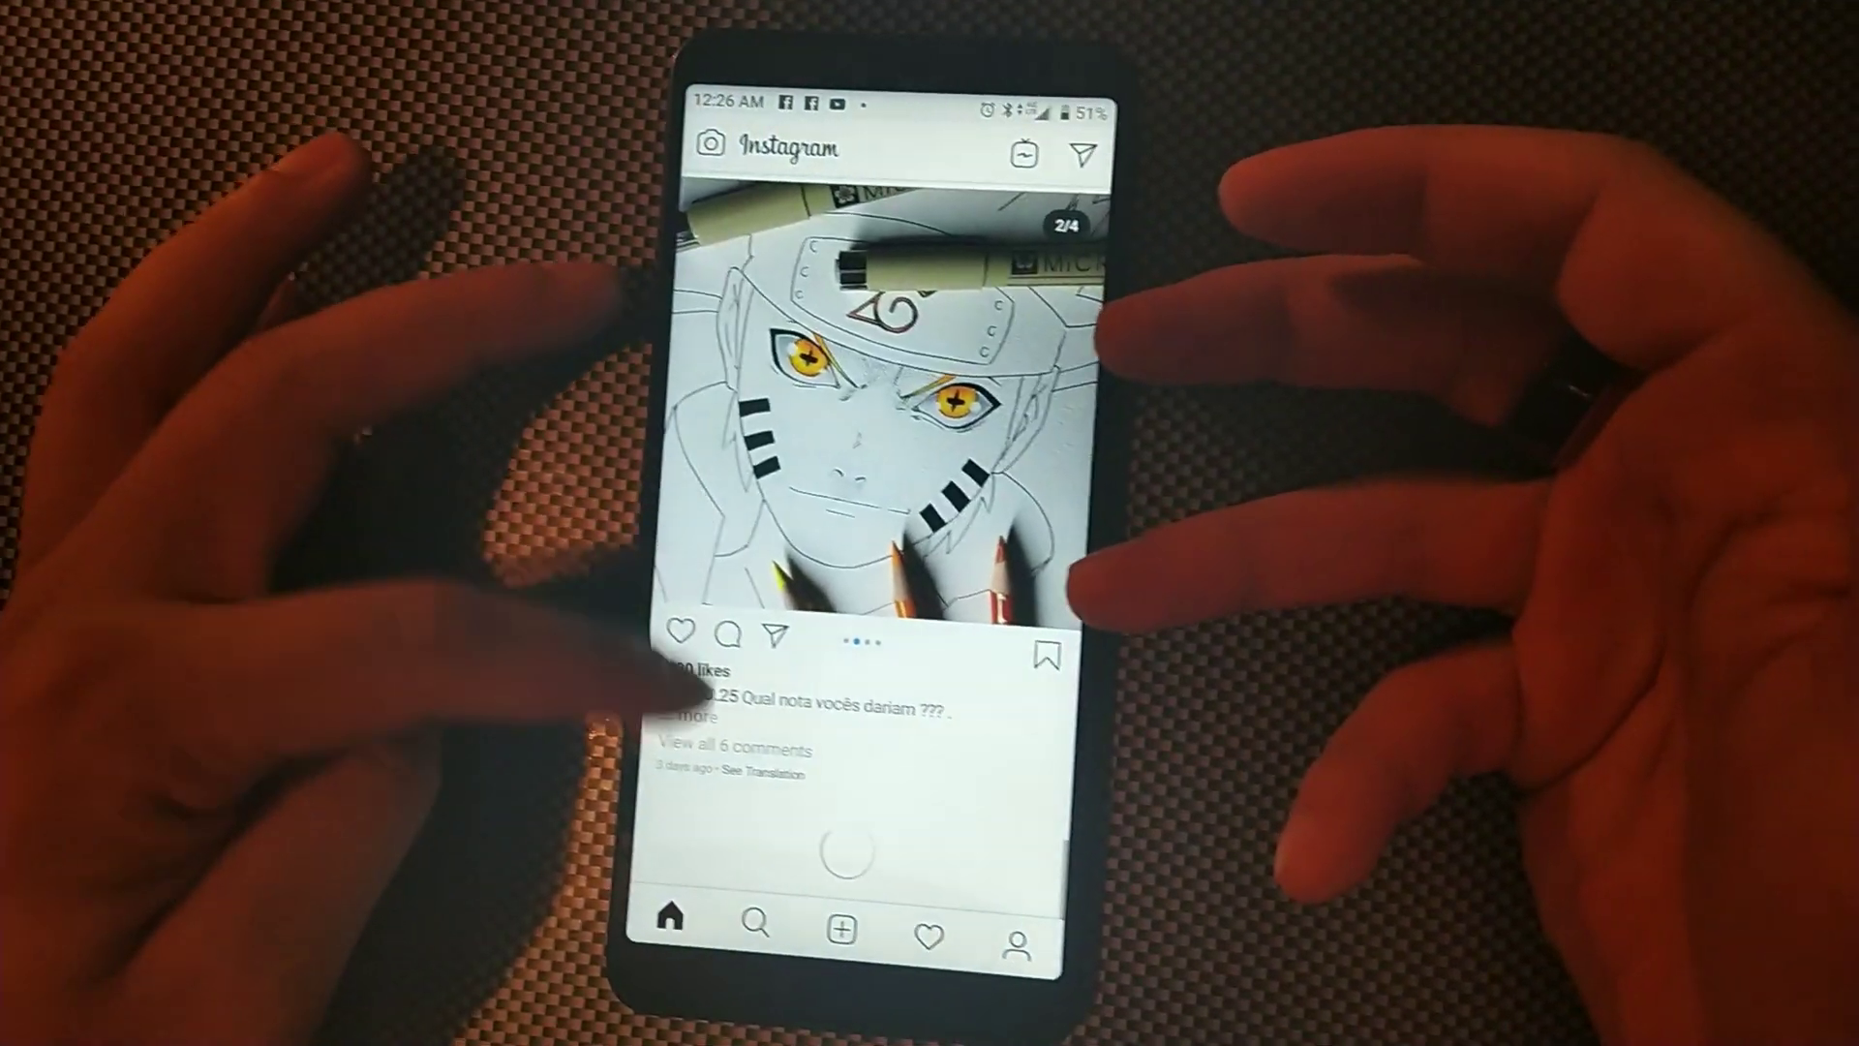
{"action": "scroll", "scroll_direction": "down", "scroll_amount": 3}
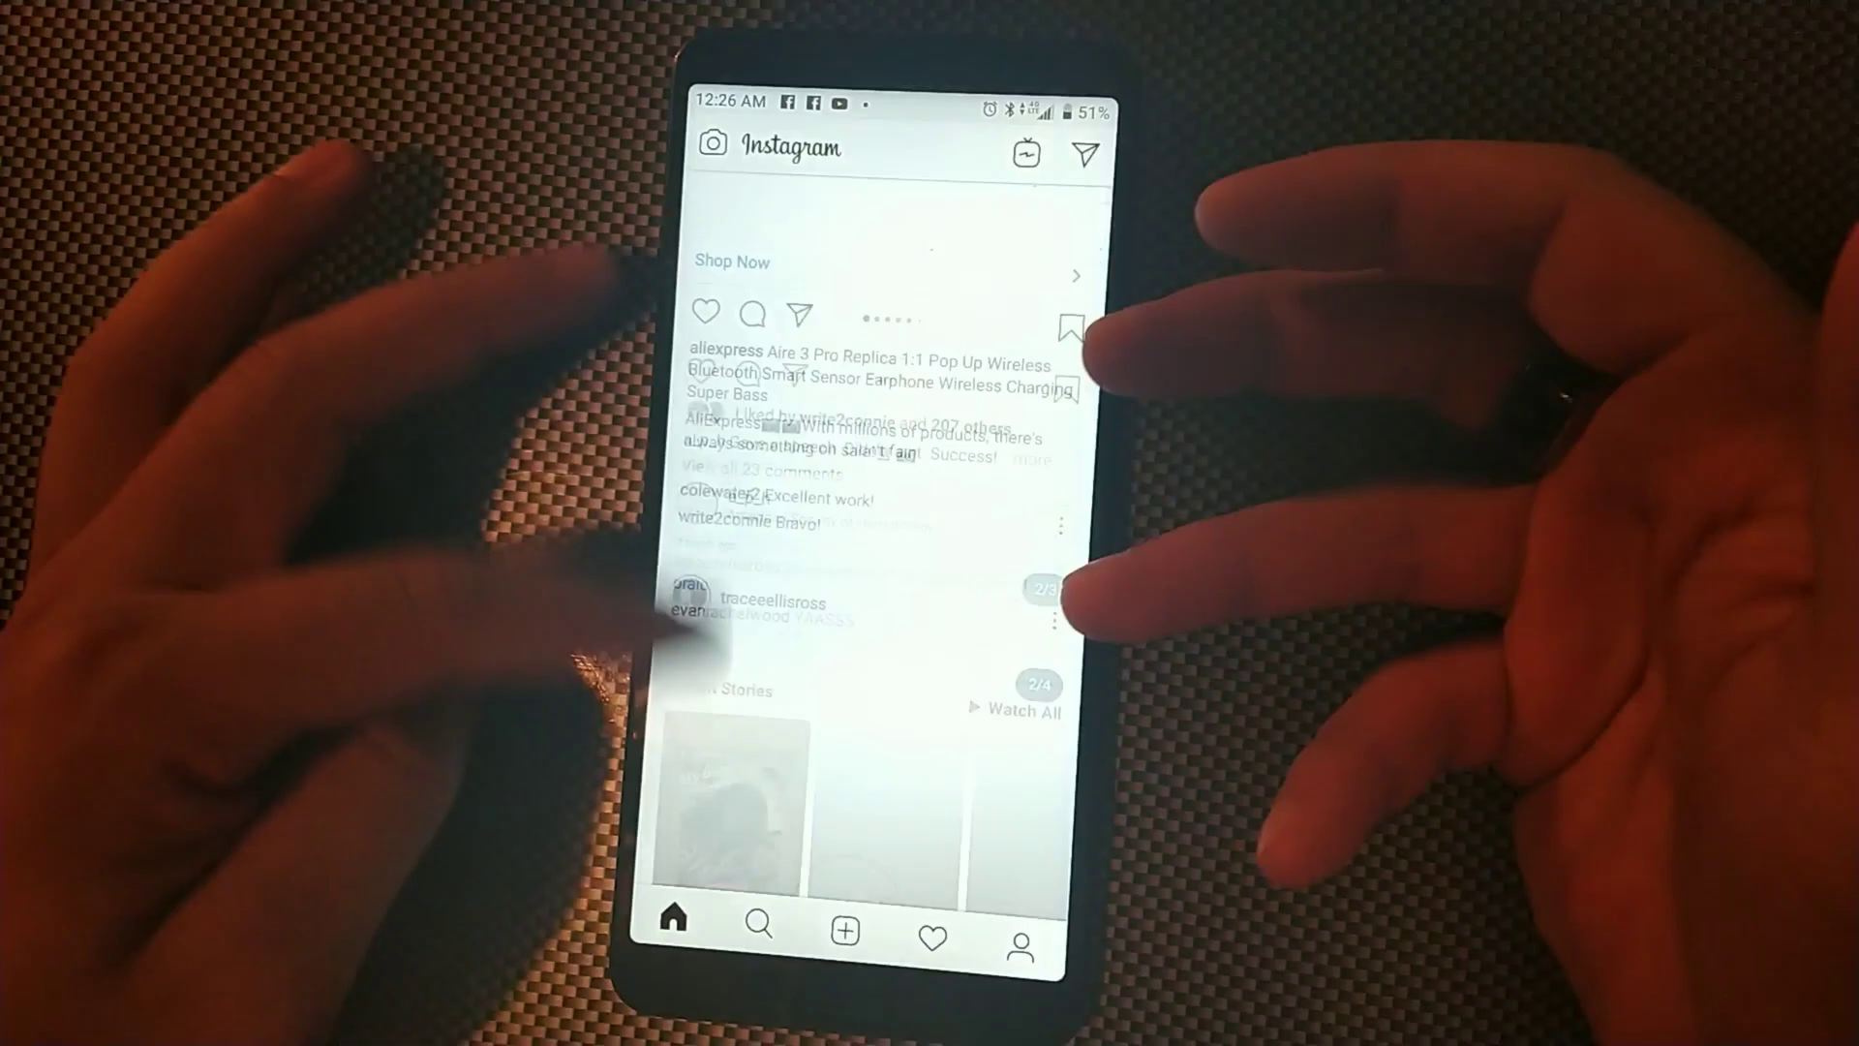
{"action": "scroll", "scroll_direction": "down", "scroll_amount": 3}
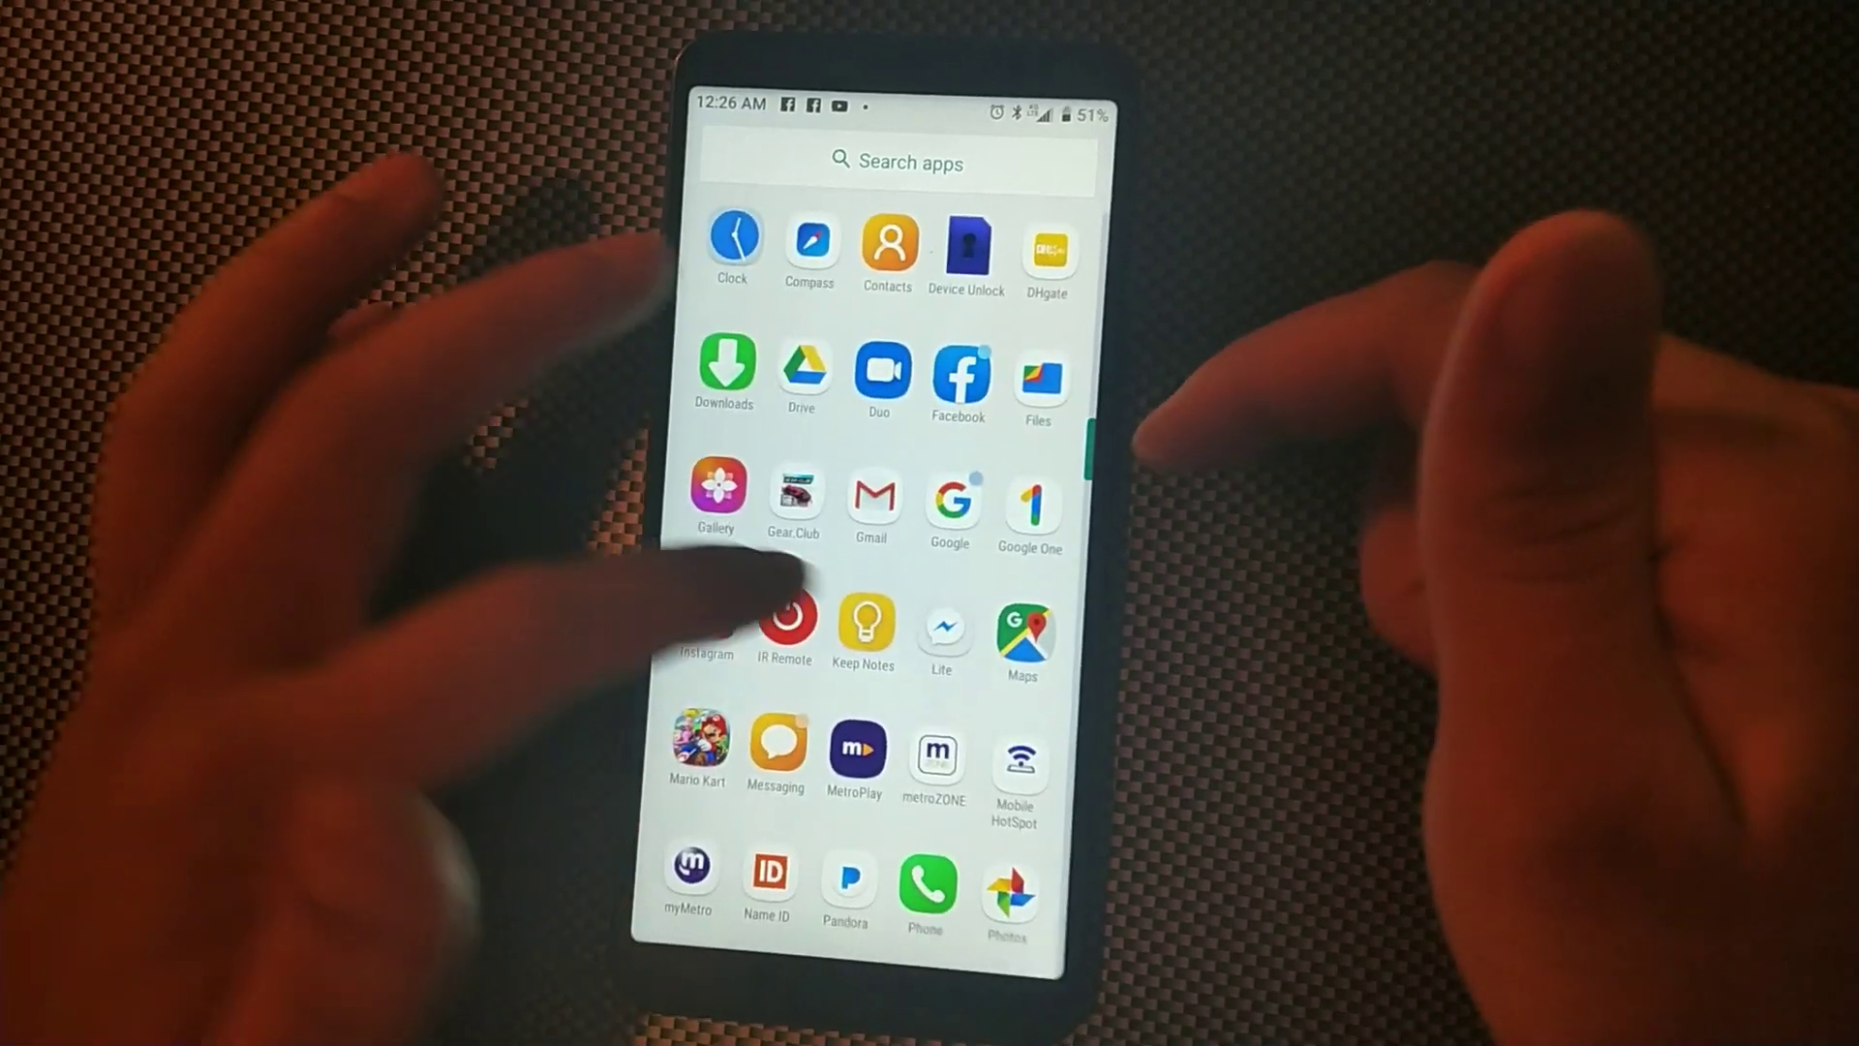
Step: Scroll the app drawer to Play Store and bring up its search screen
{"action": "scroll", "scroll_direction": "down", "scroll_amount": 3}
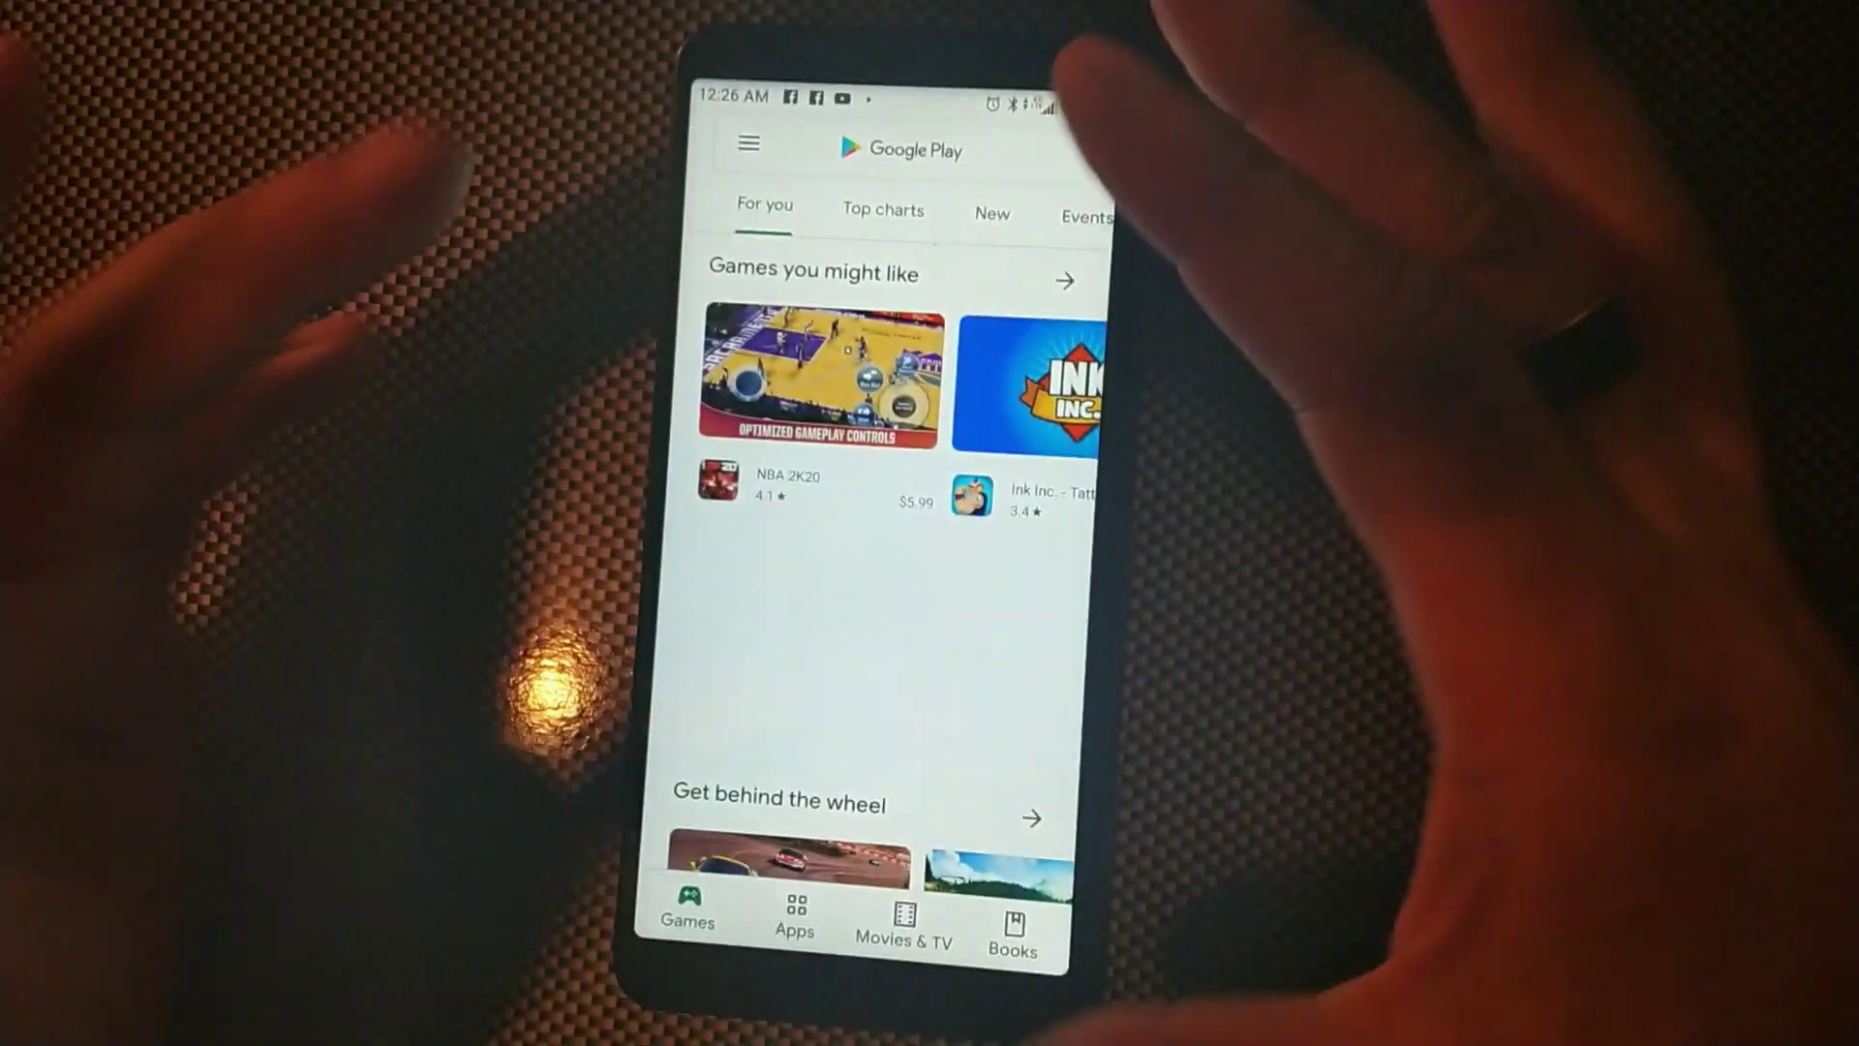
{"action": "scroll", "scroll_direction": "down", "scroll_amount": 3}
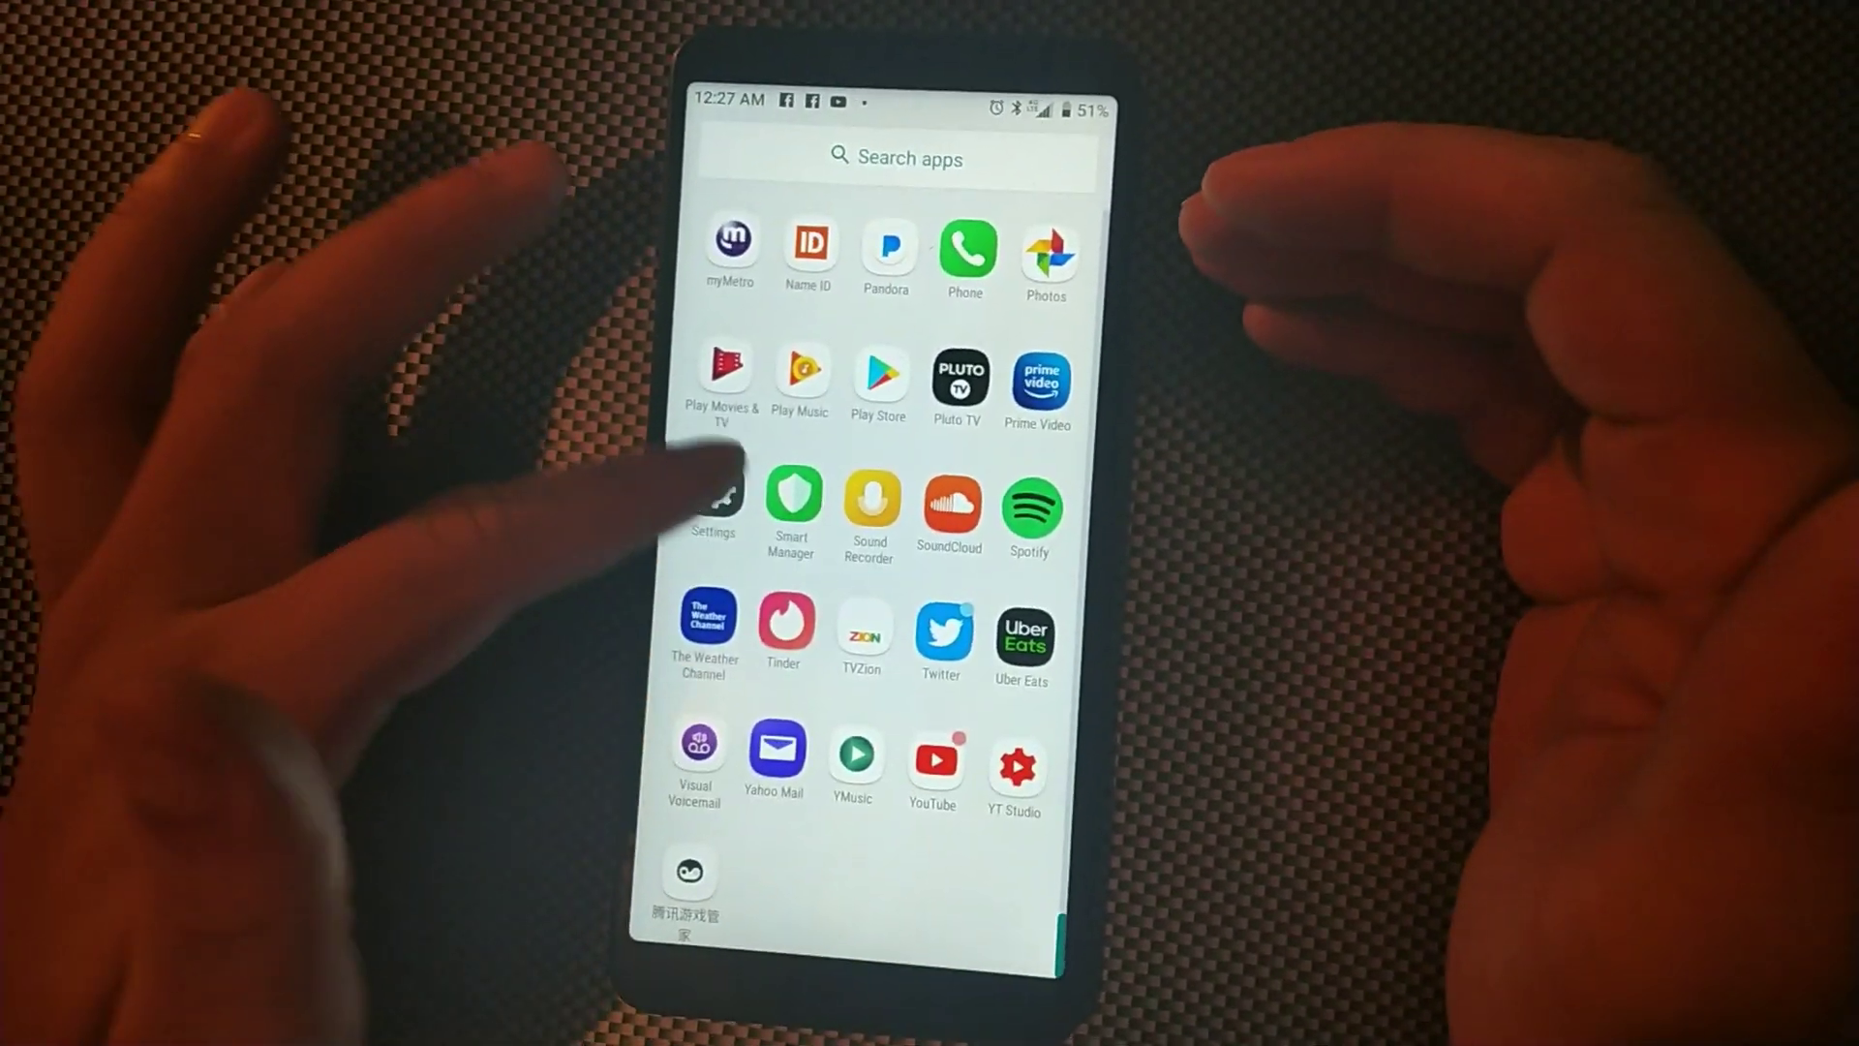
{"action": "scroll", "scroll_direction": "down", "scroll_amount": 3}
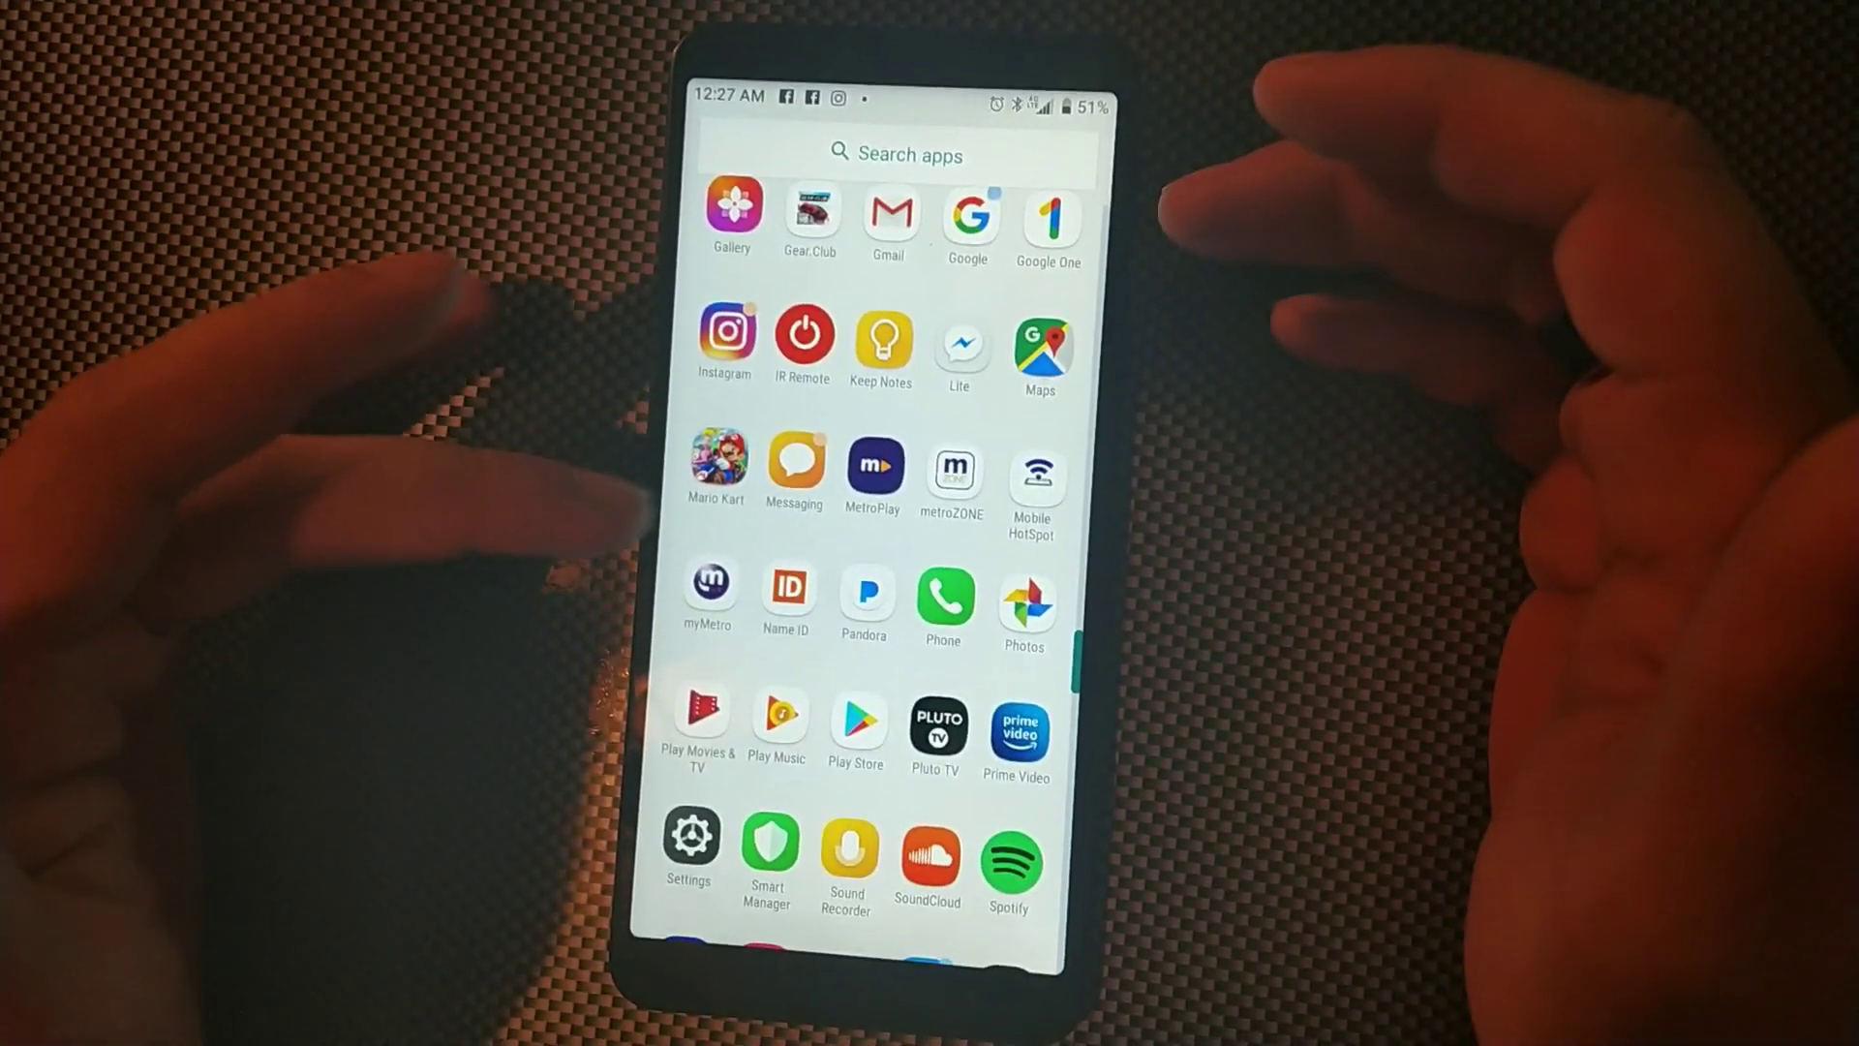
{"action": "scroll", "scroll_direction": "down", "scroll_amount": 3}
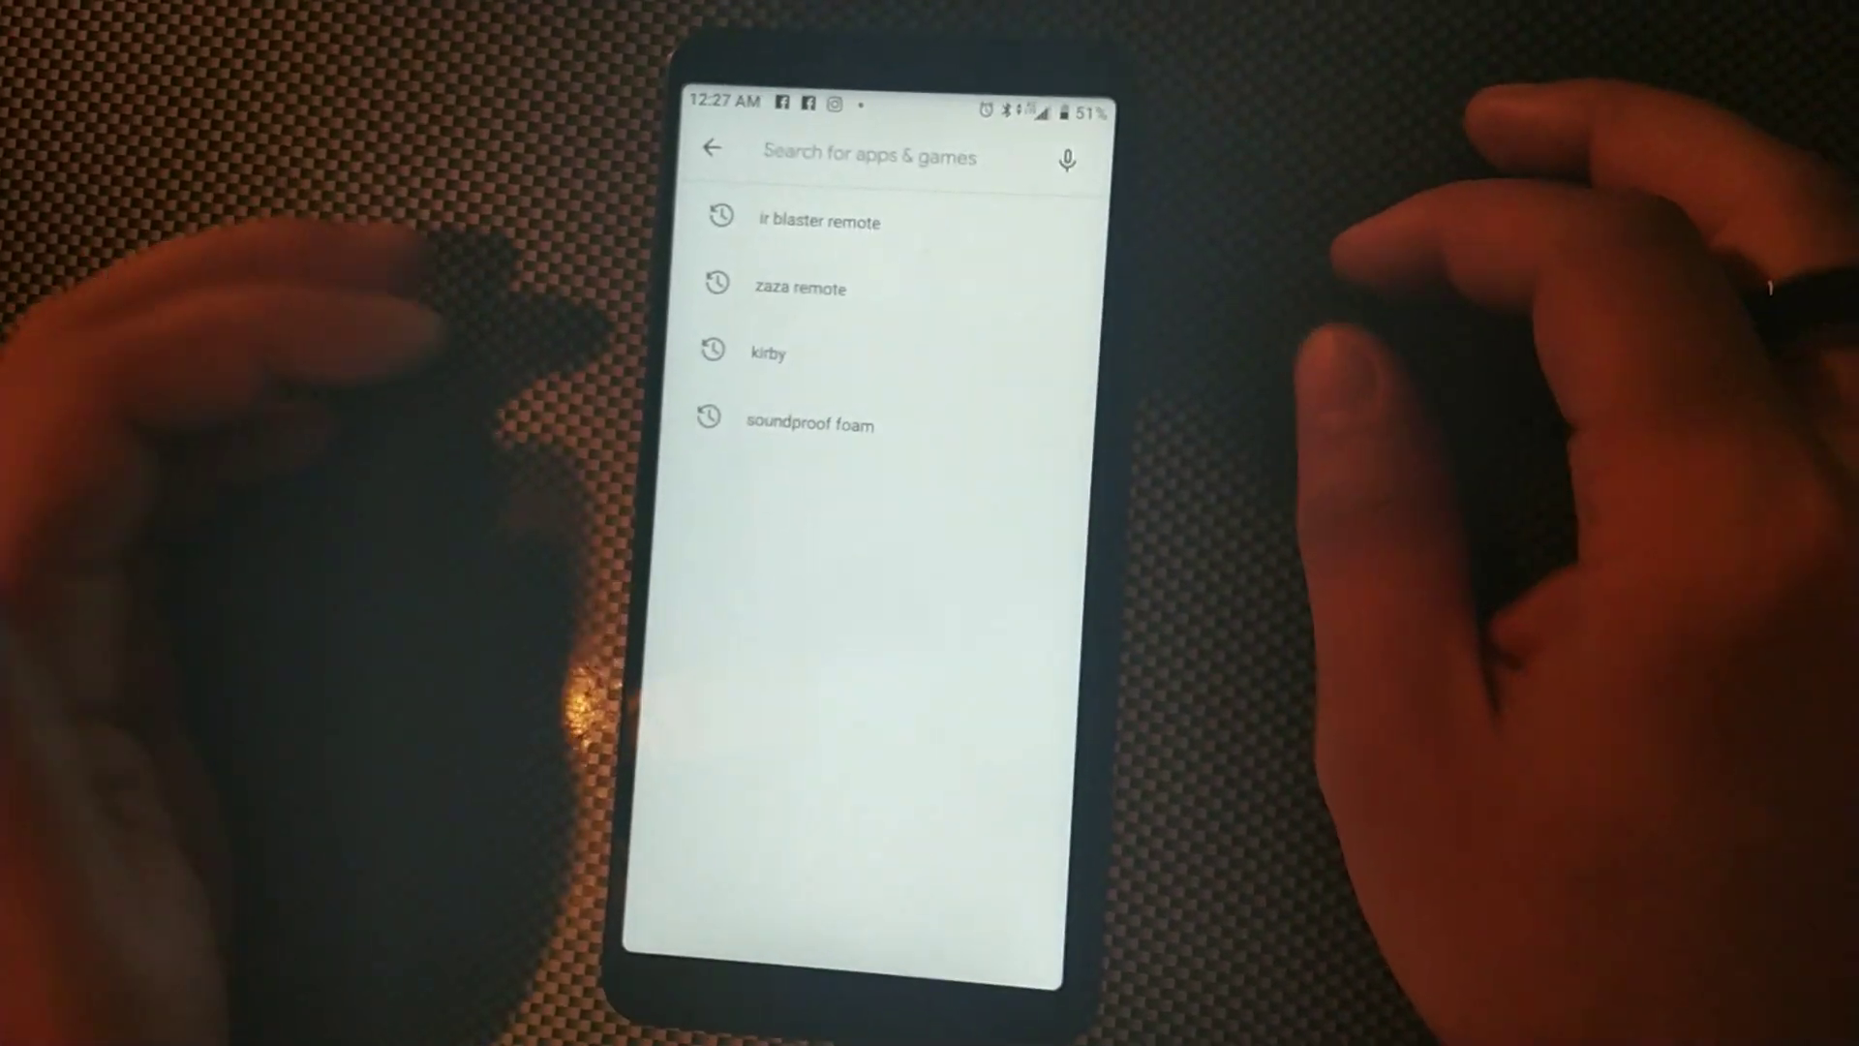
Step: Search 'dark mode' and install the Dark Mode app
{"action": "type", "text": "dark"}
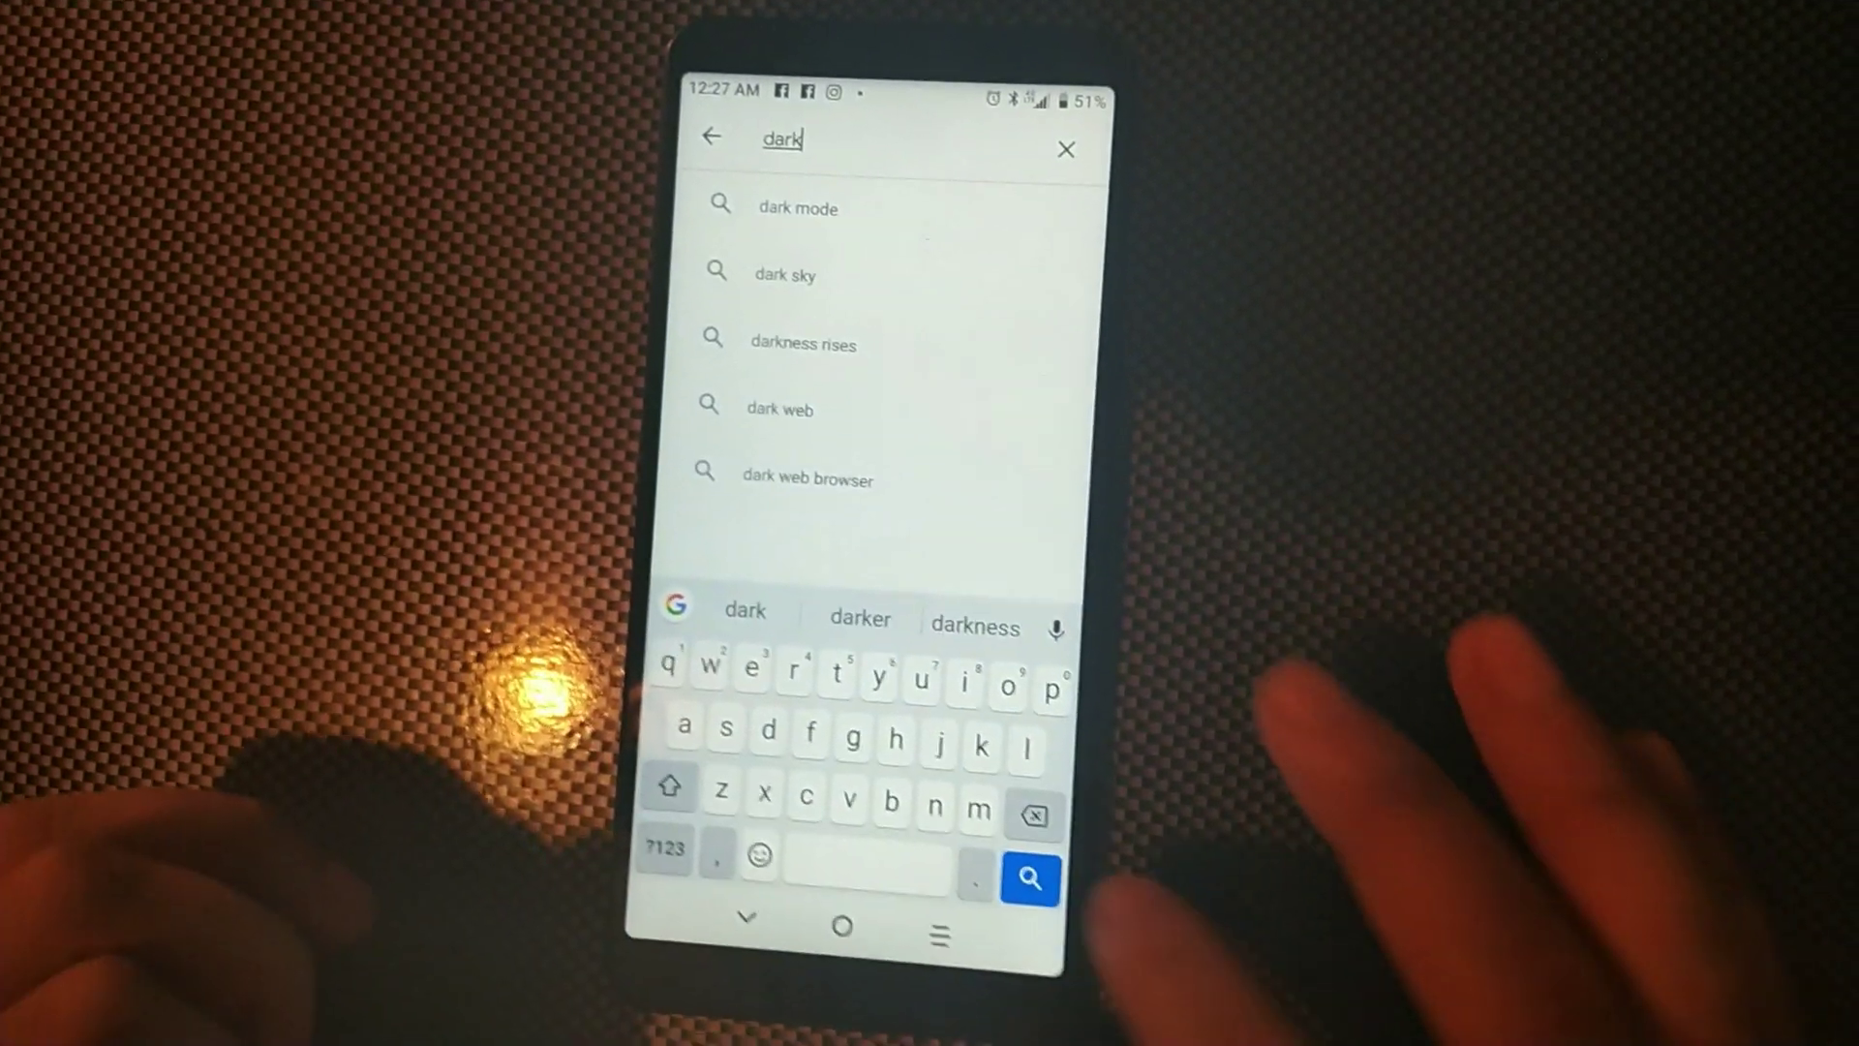
{"action": "left_click", "coordinate": [797, 207]}
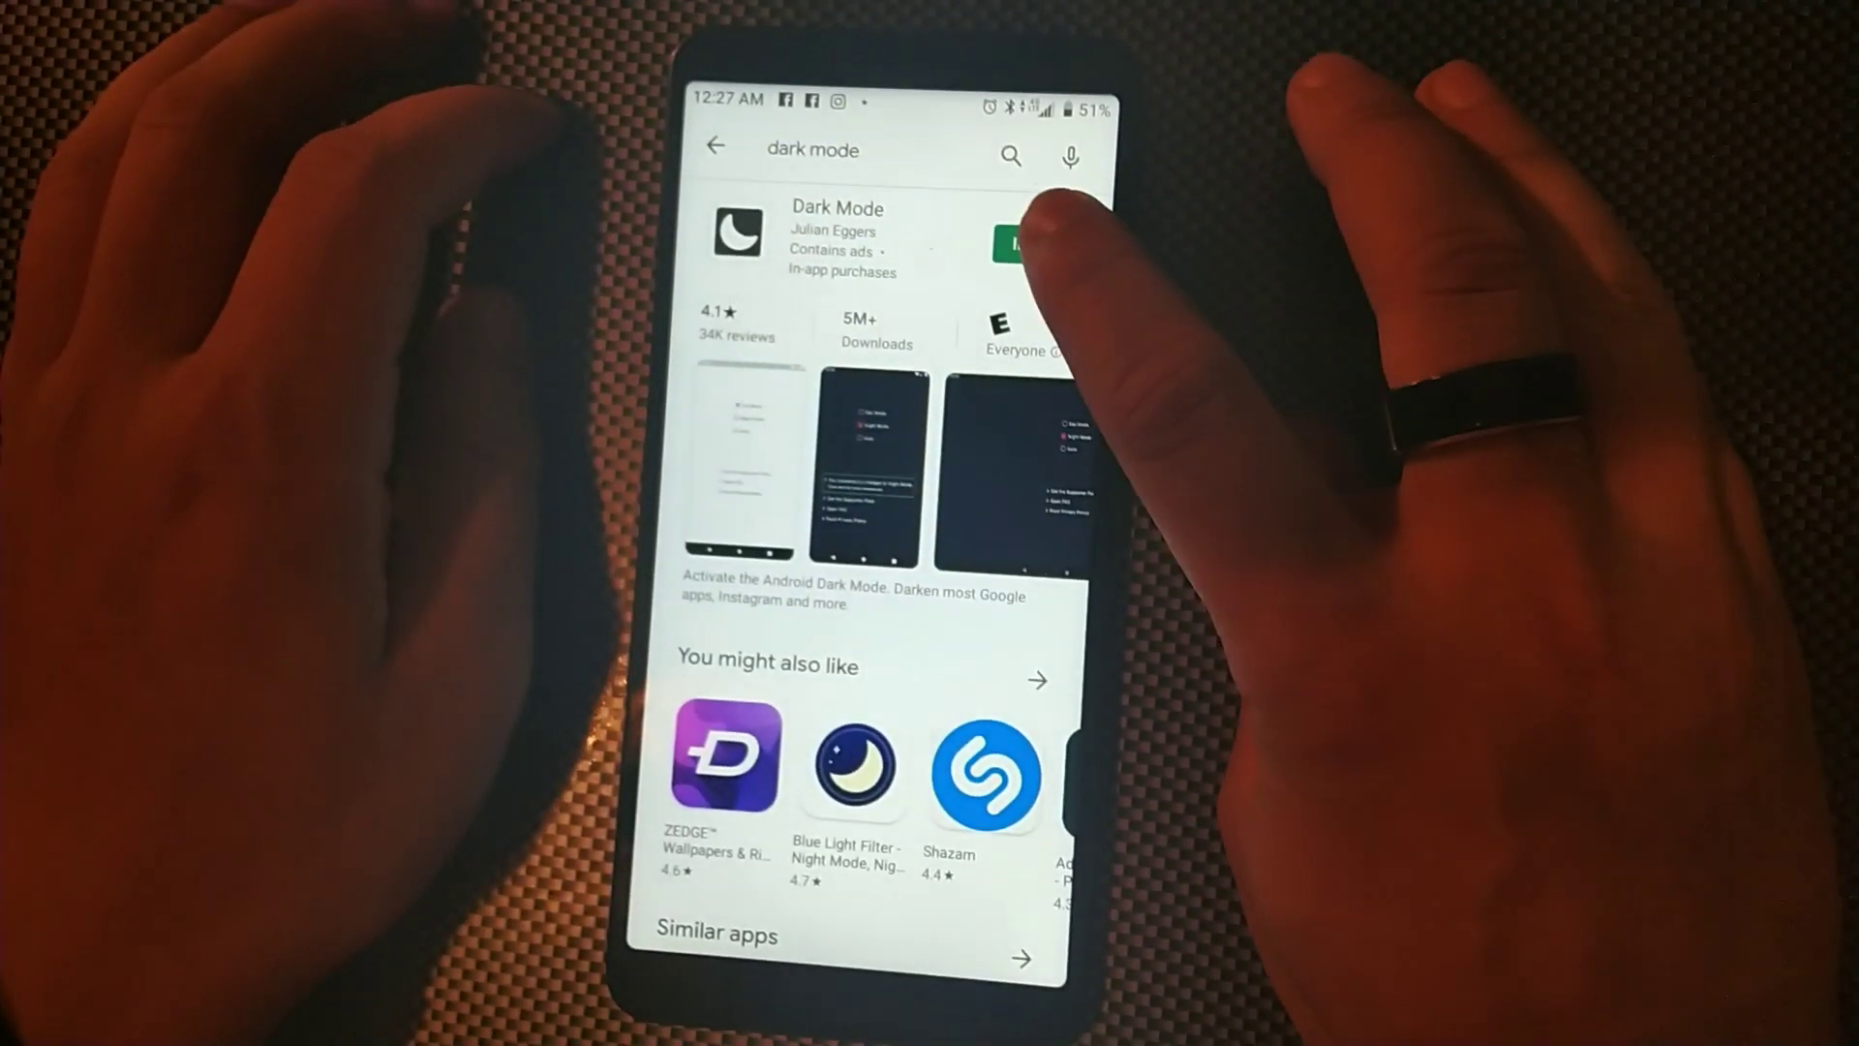
{"action": "left_click", "coordinate": [1022, 243]}
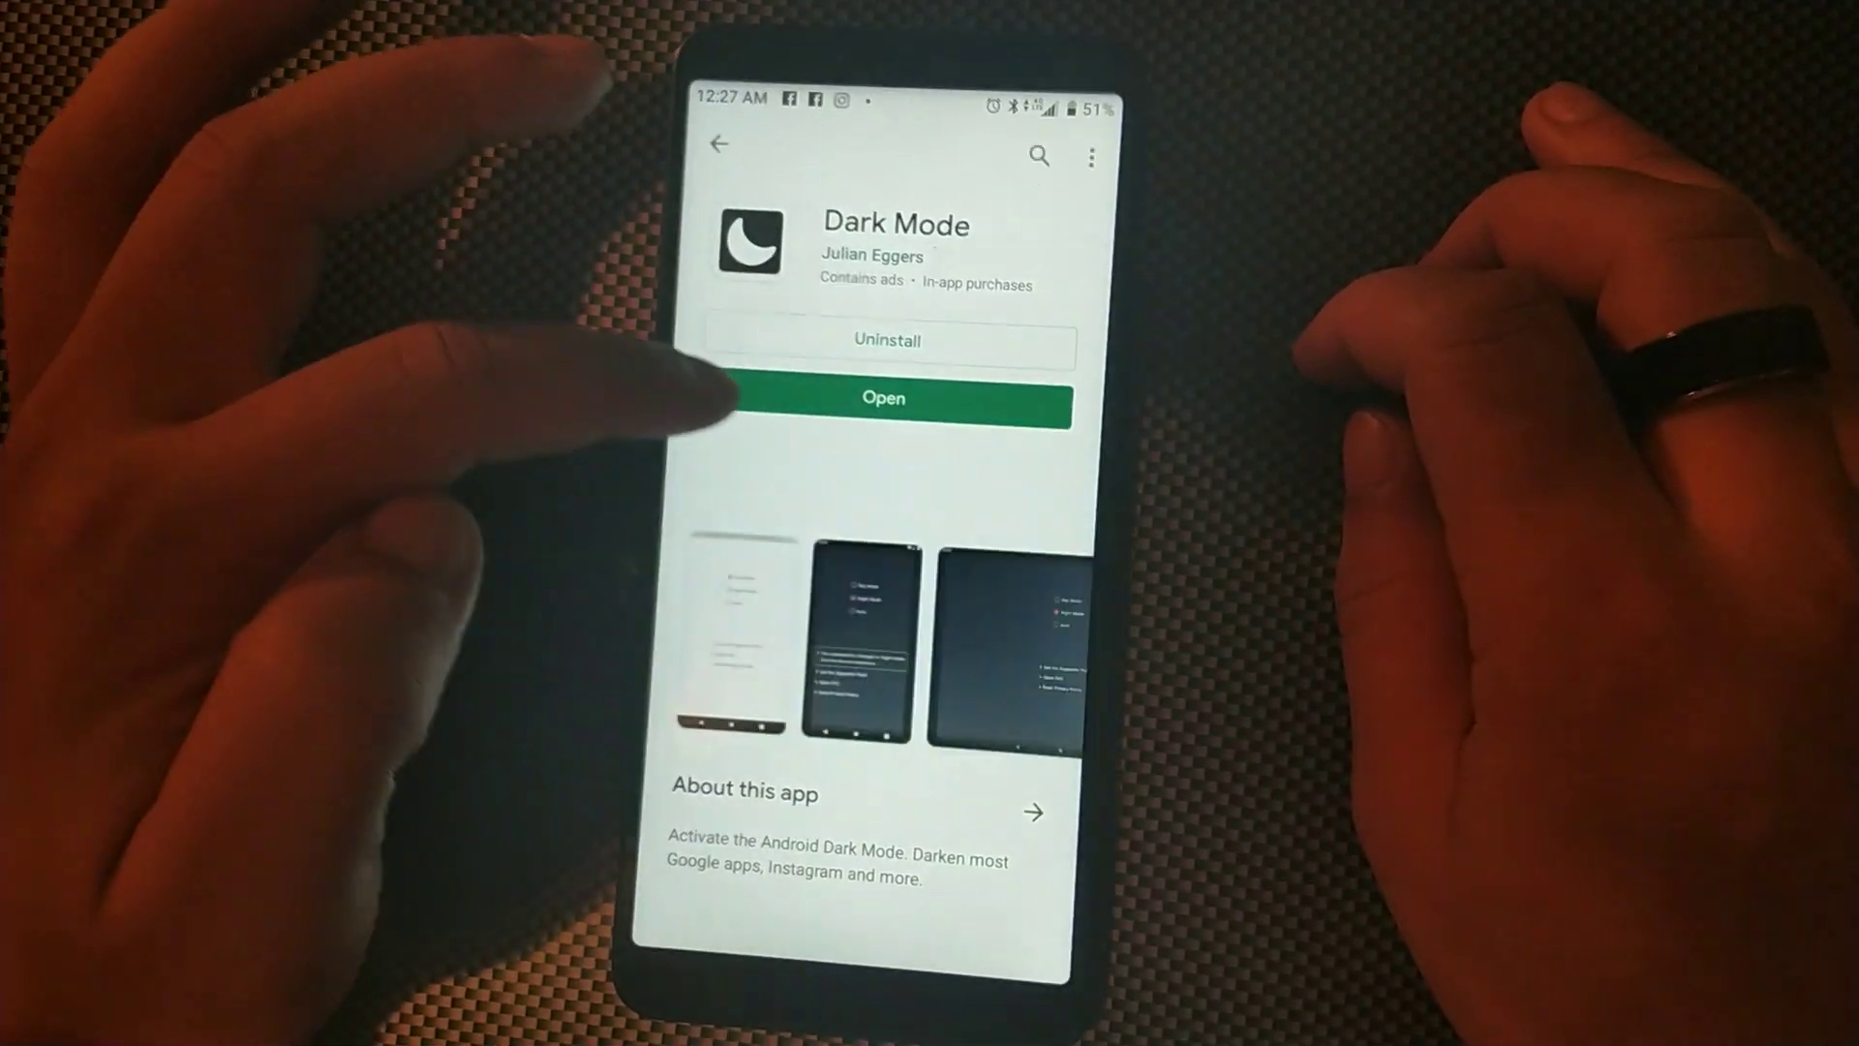
Step: Open the Dark Mode app and select the Night Mode option
{"action": "scroll", "scroll_direction": "down", "scroll_amount": 3}
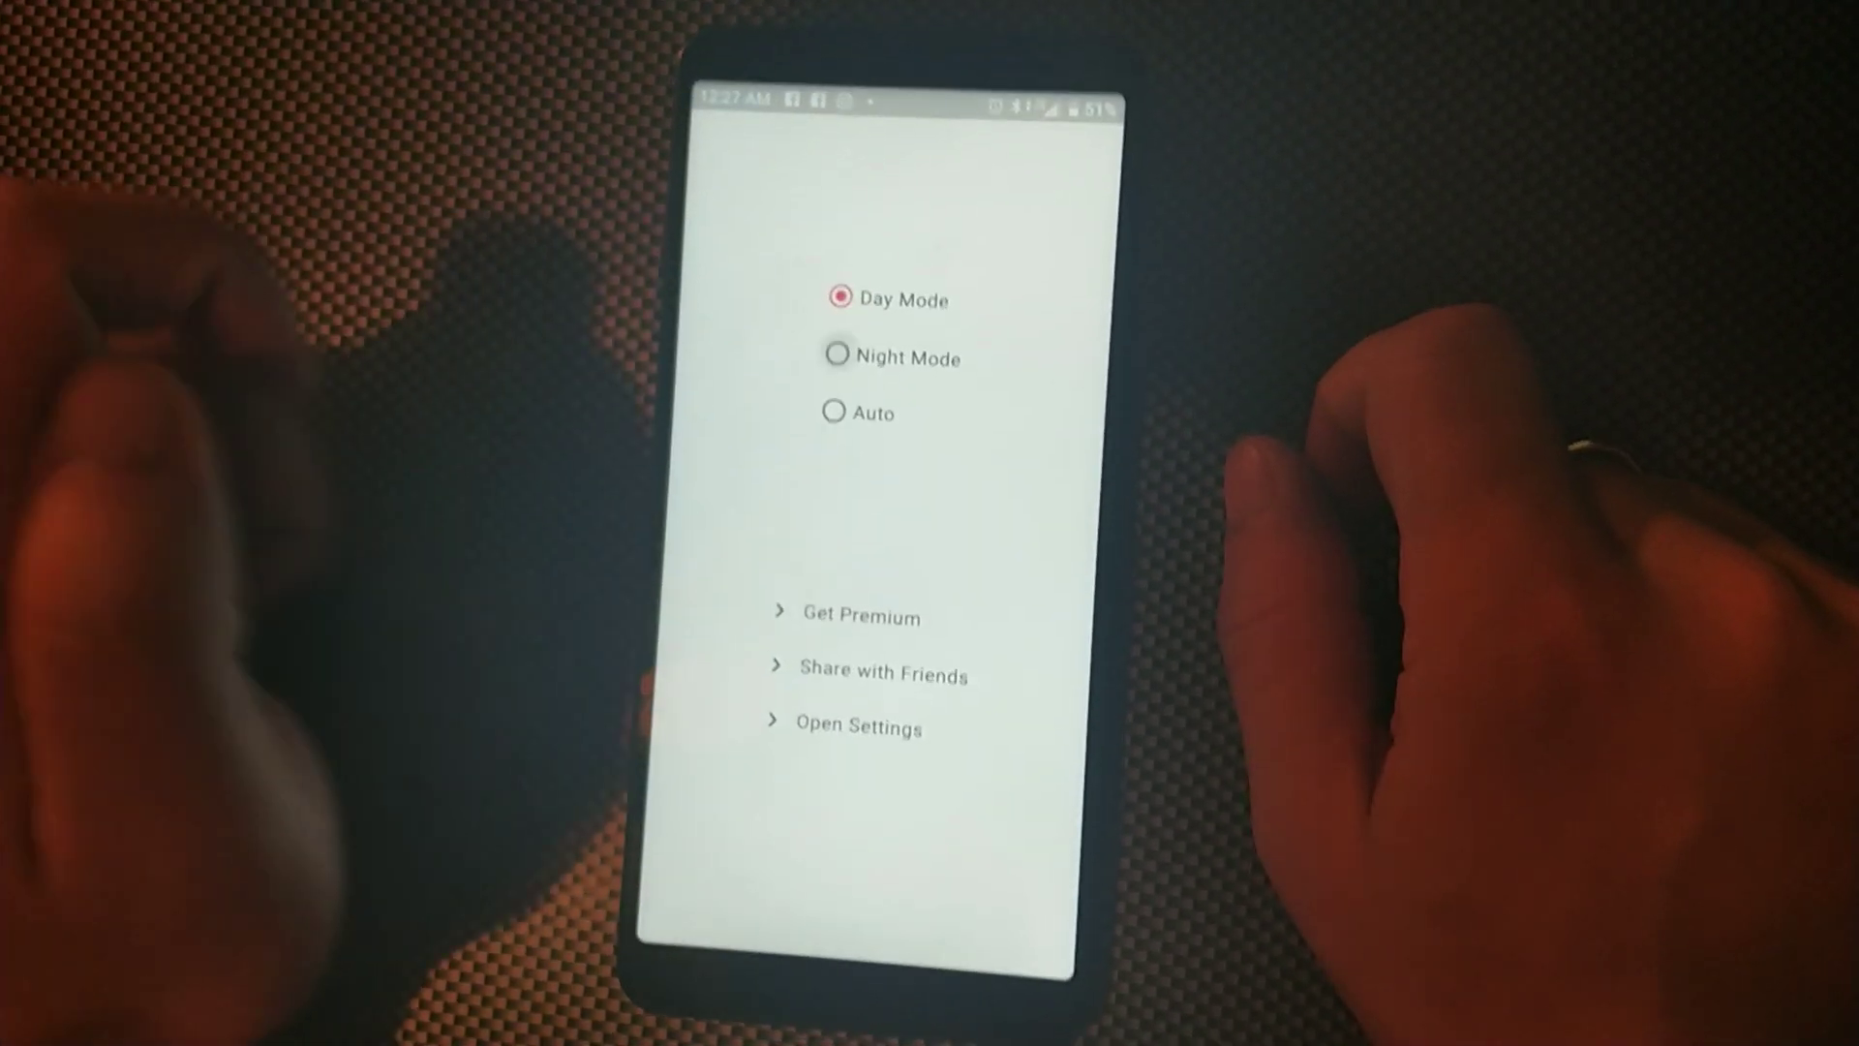
{"action": "left_click", "coordinate": [836, 357]}
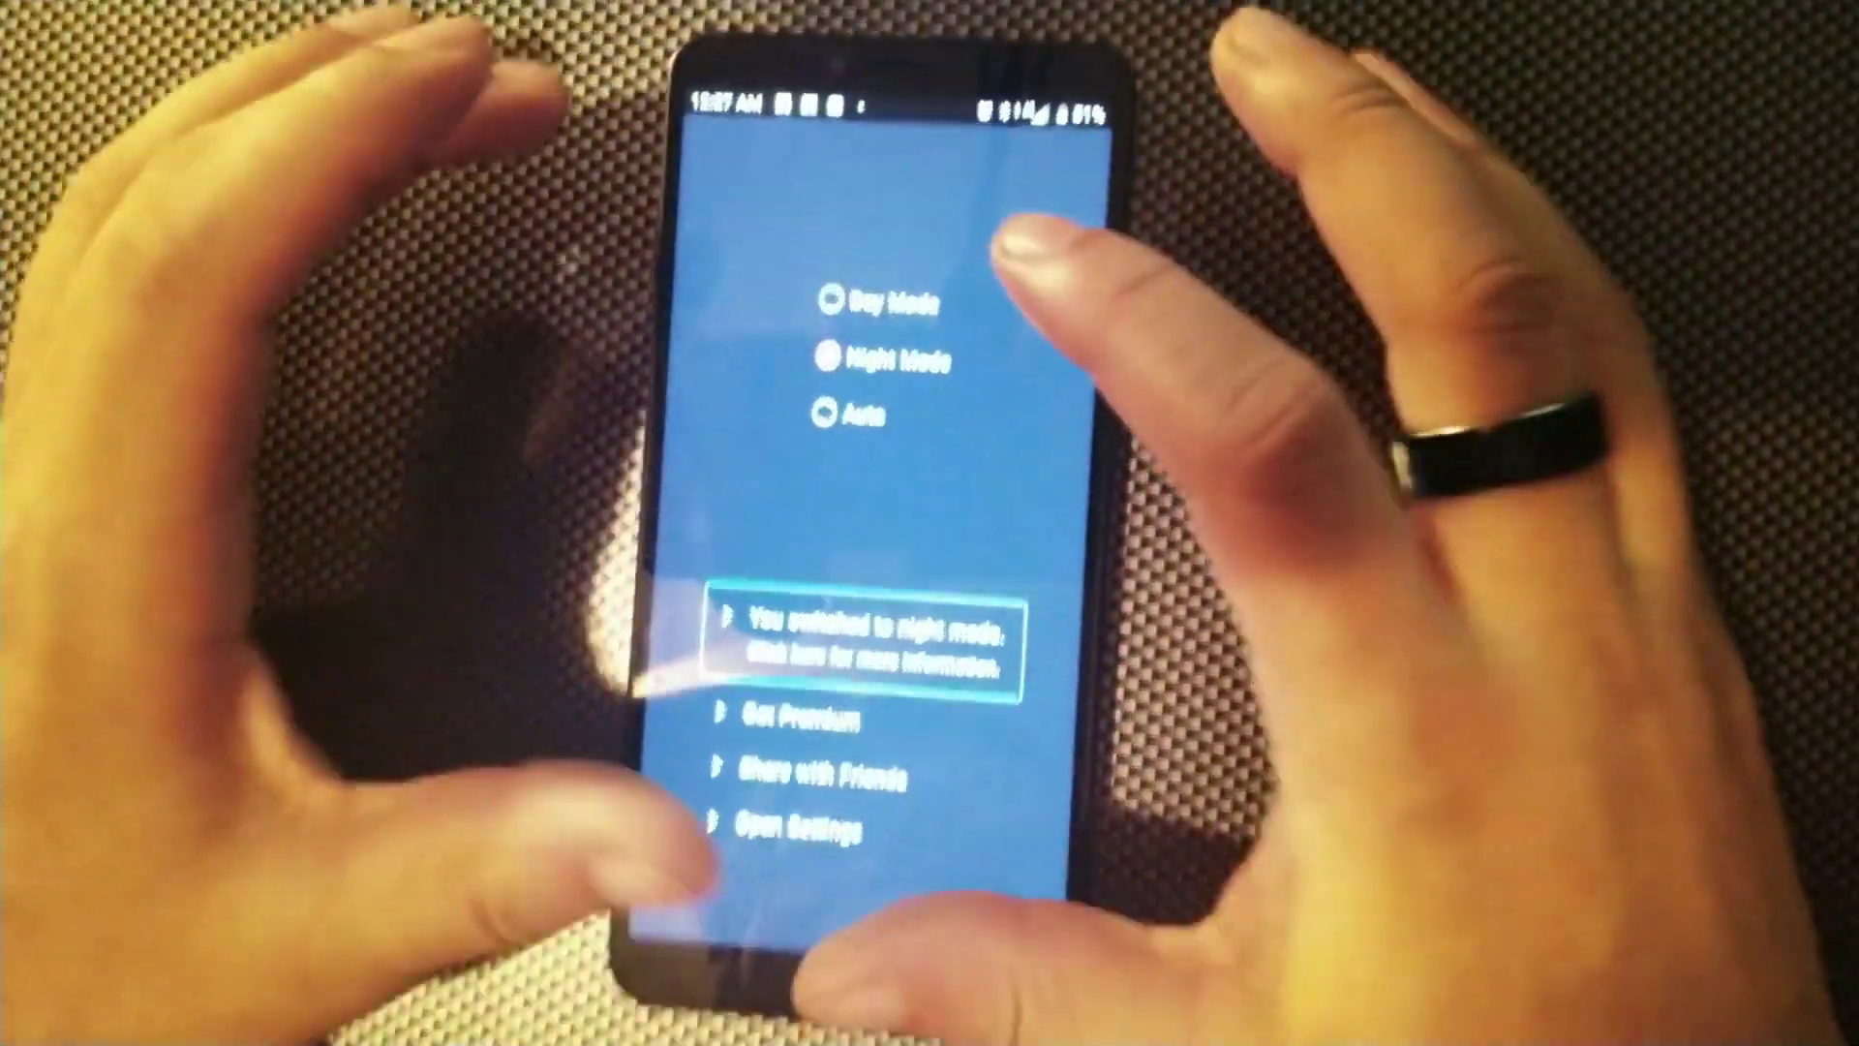
{"action": "left_click", "coordinate": [835, 358]}
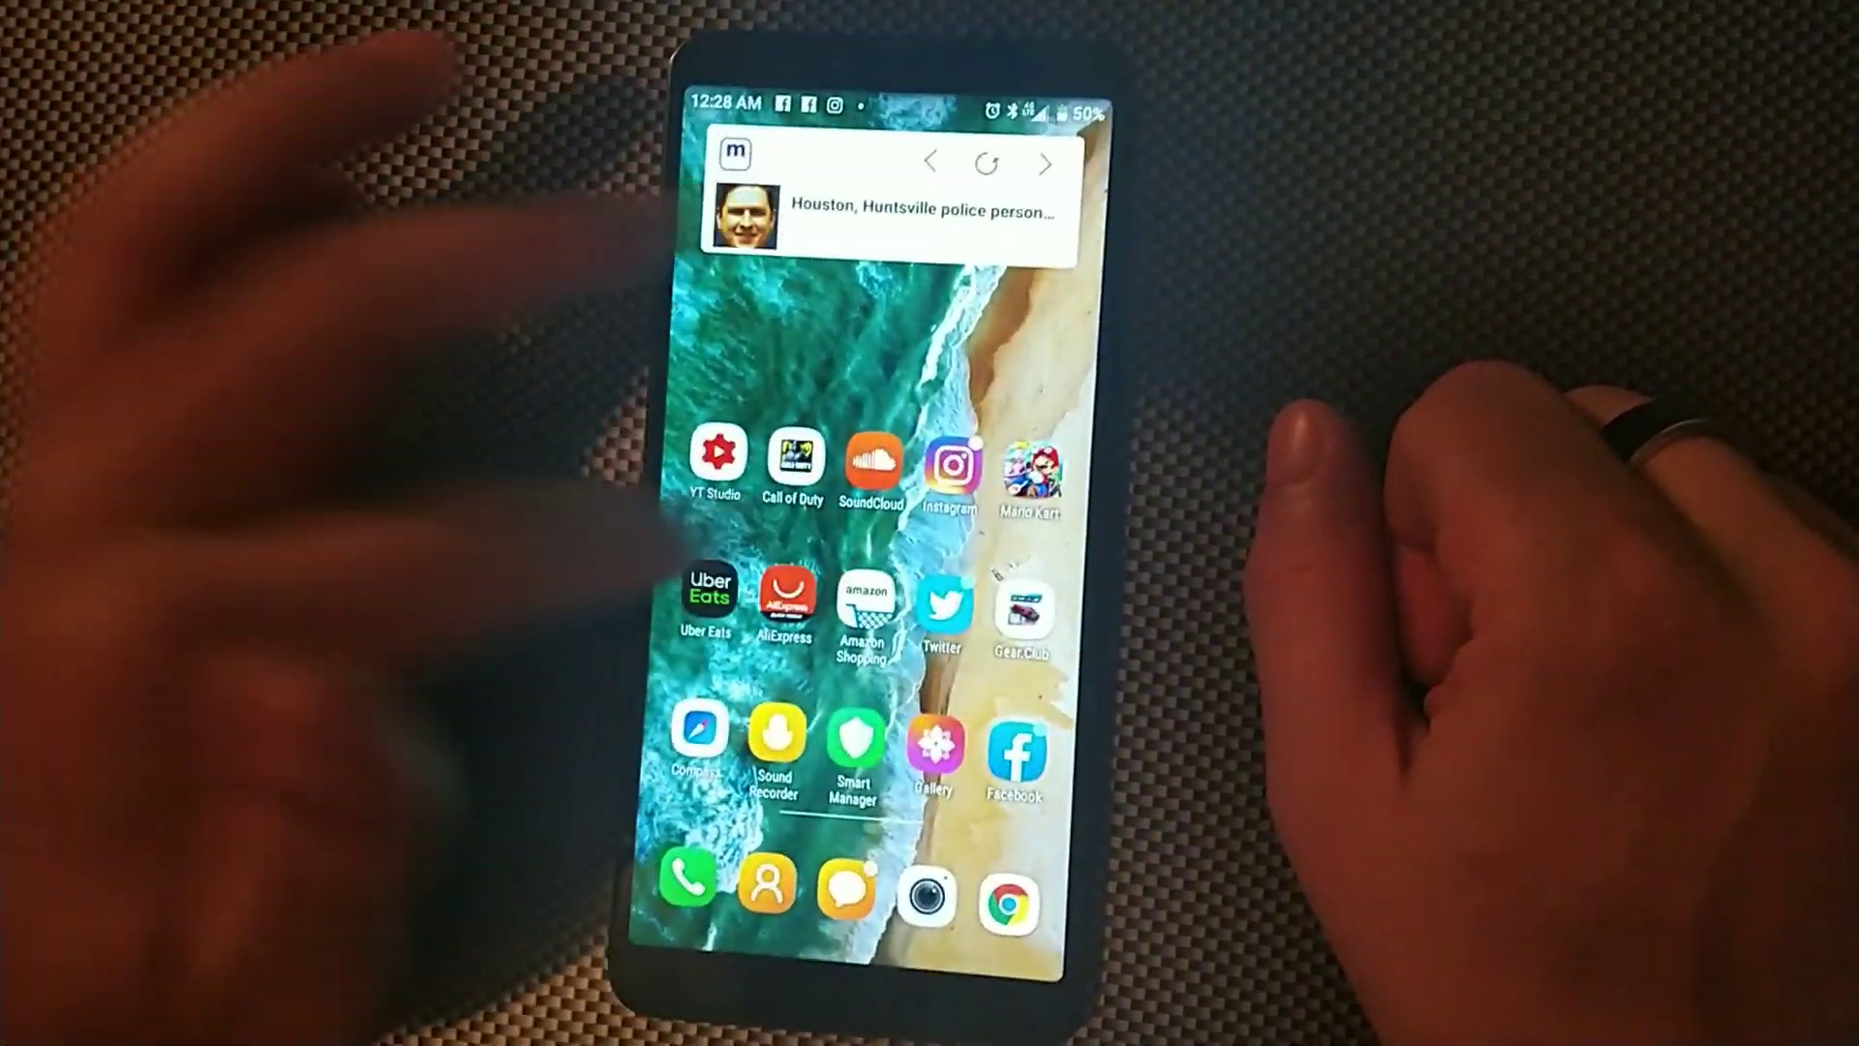
Step: Launch Instagram and scroll the feed to check its dark theme
{"action": "left_click", "coordinate": [940, 466]}
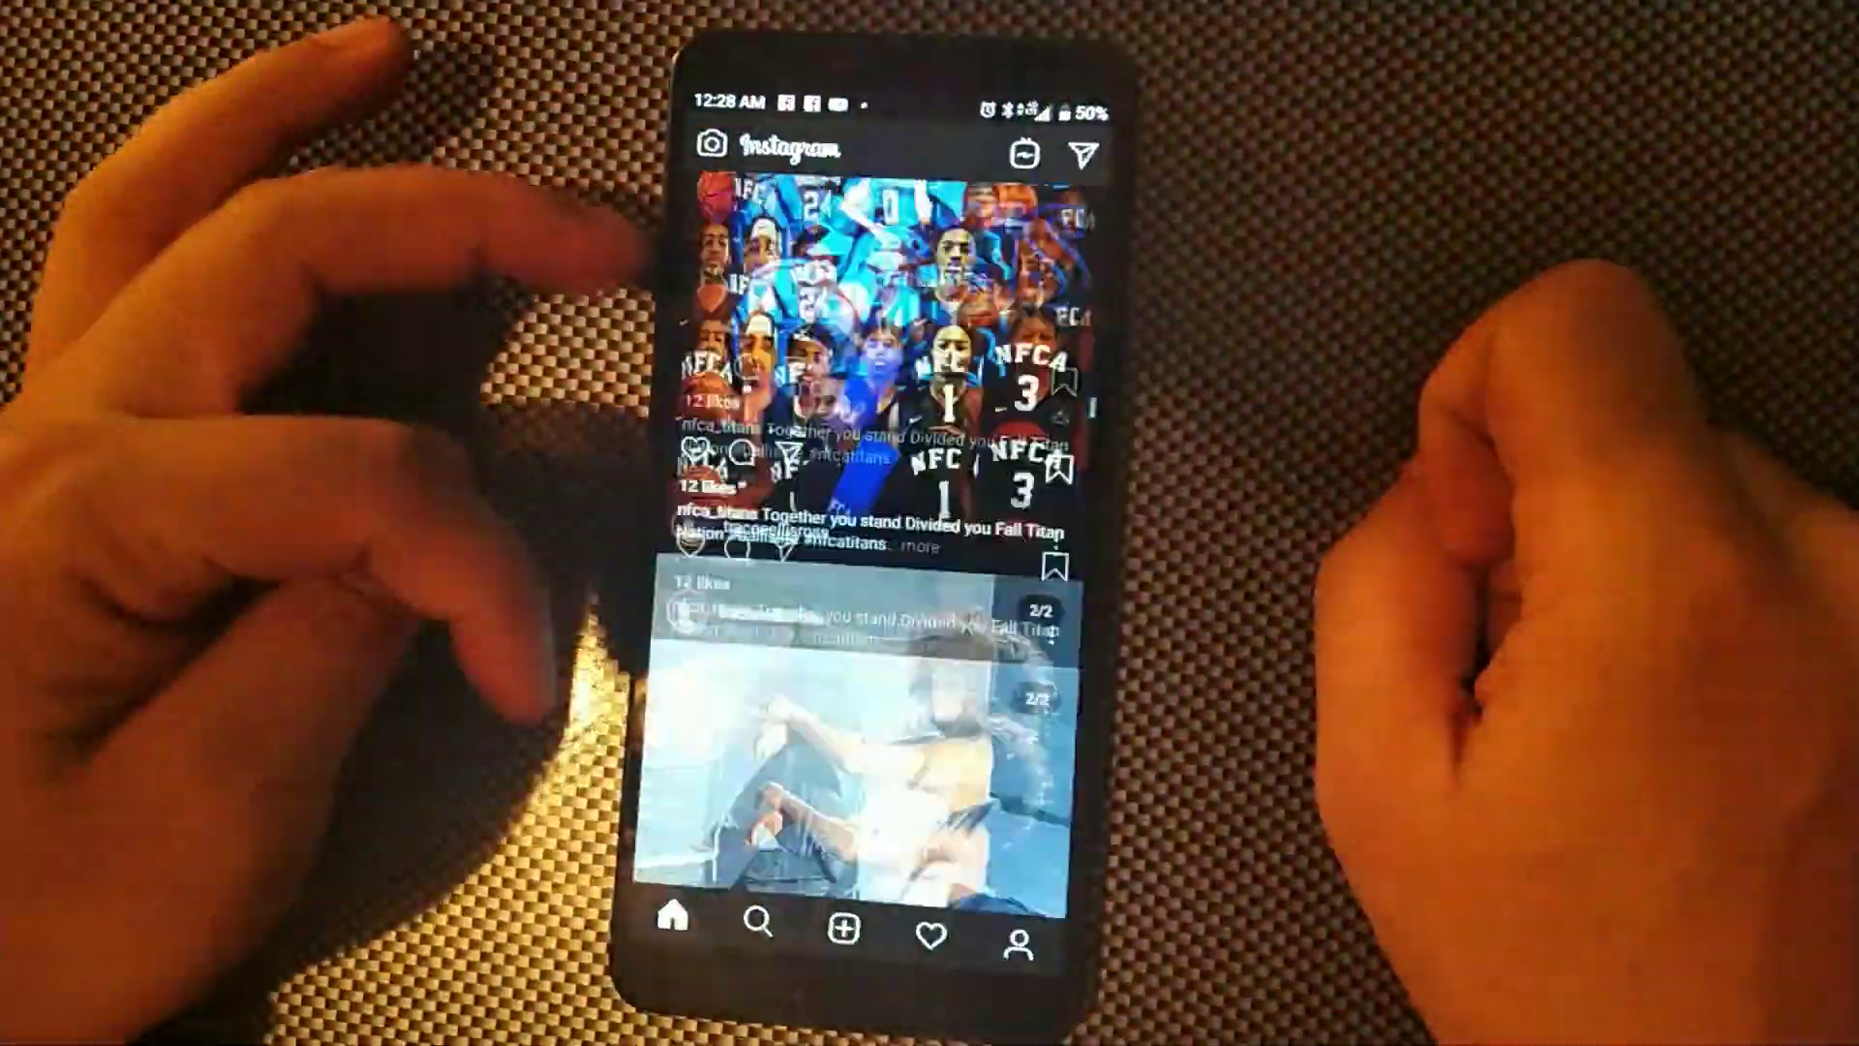
{"action": "scroll", "scroll_direction": "down", "scroll_amount": 3}
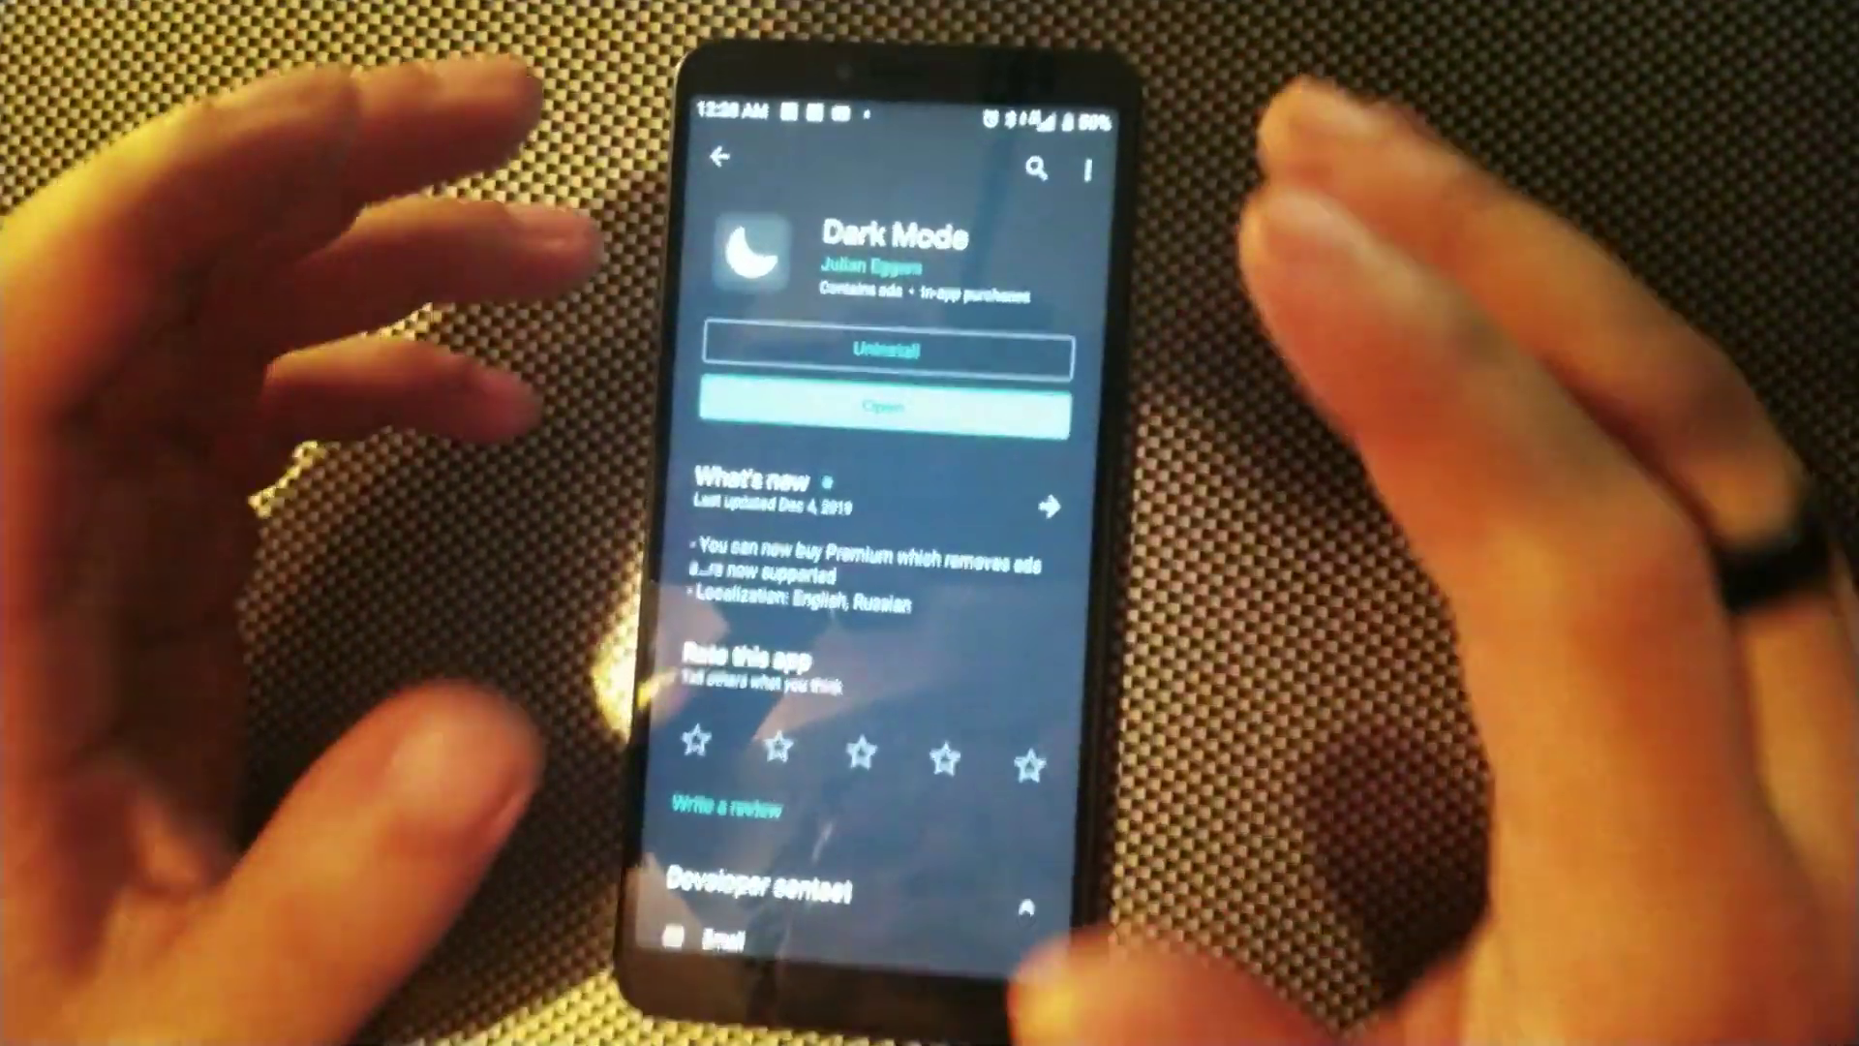
Step: View the dark Dark Mode store page, then scroll the light app list
{"action": "scroll", "scroll_direction": "down", "scroll_amount": 3}
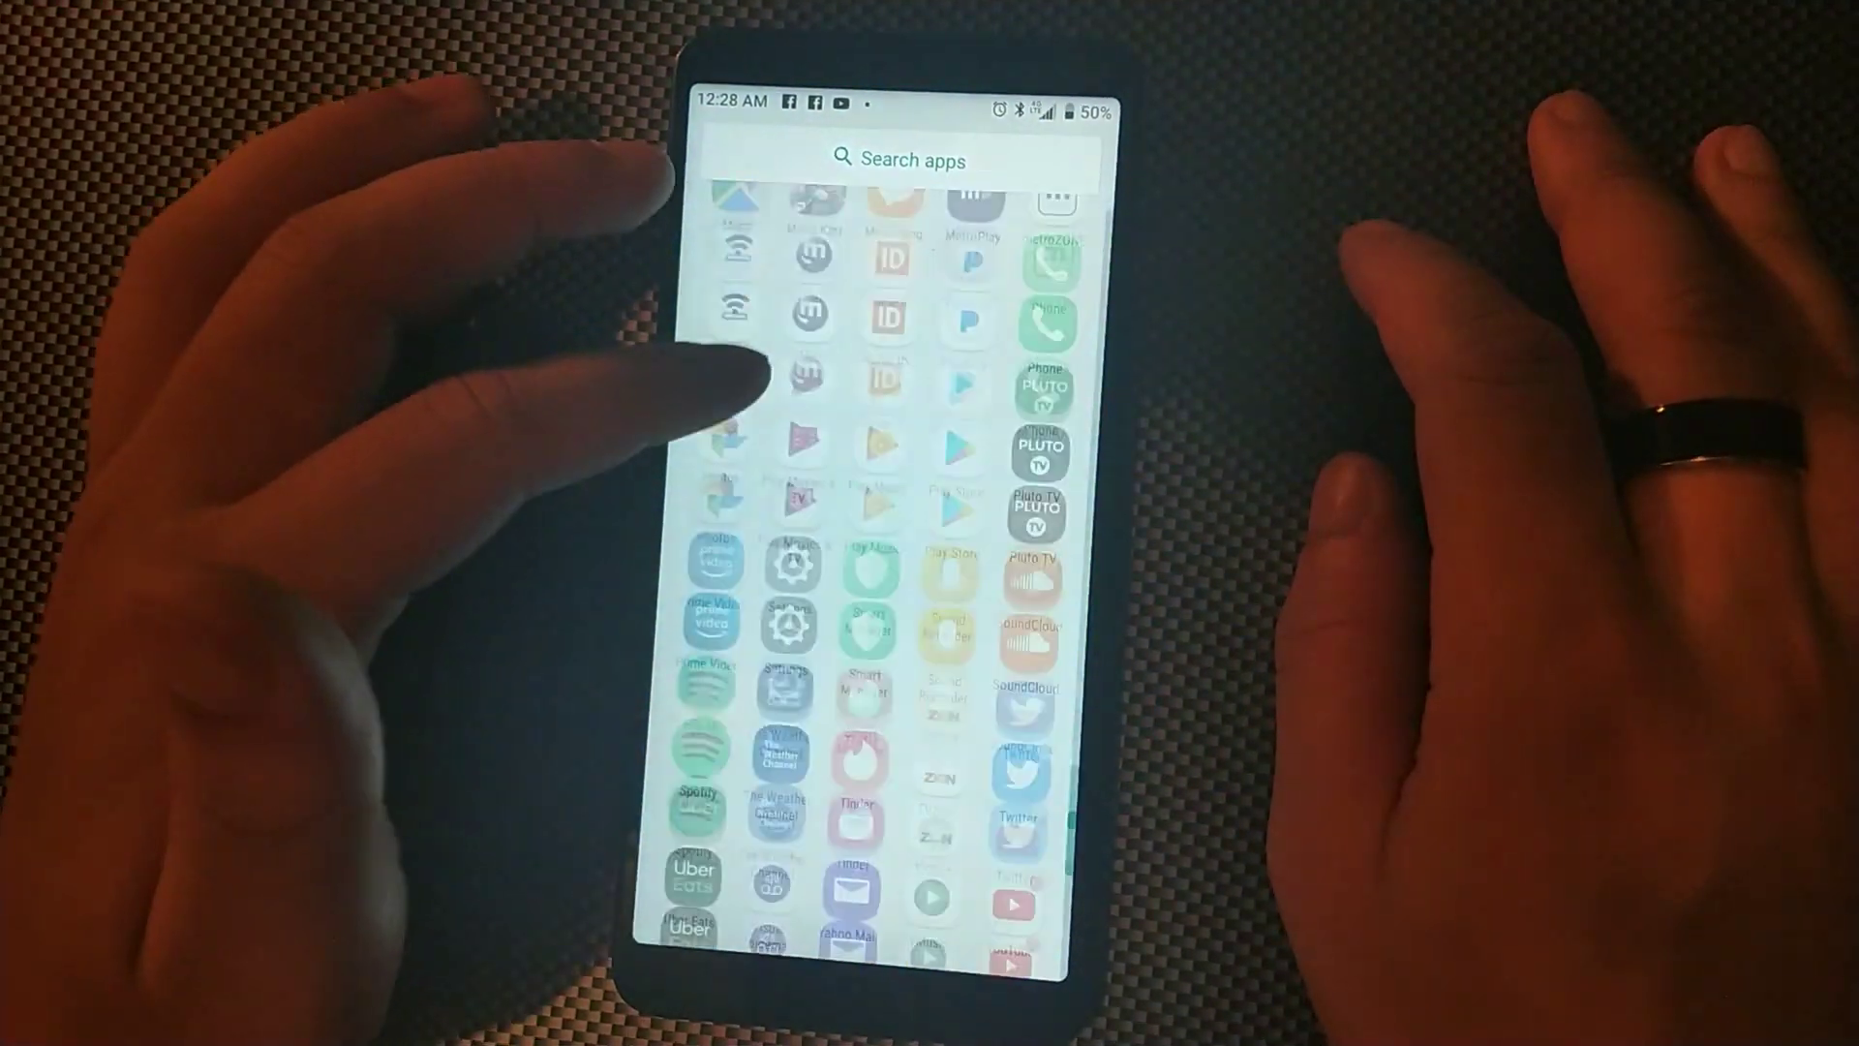
{"action": "scroll", "scroll_direction": "down", "scroll_amount": 3}
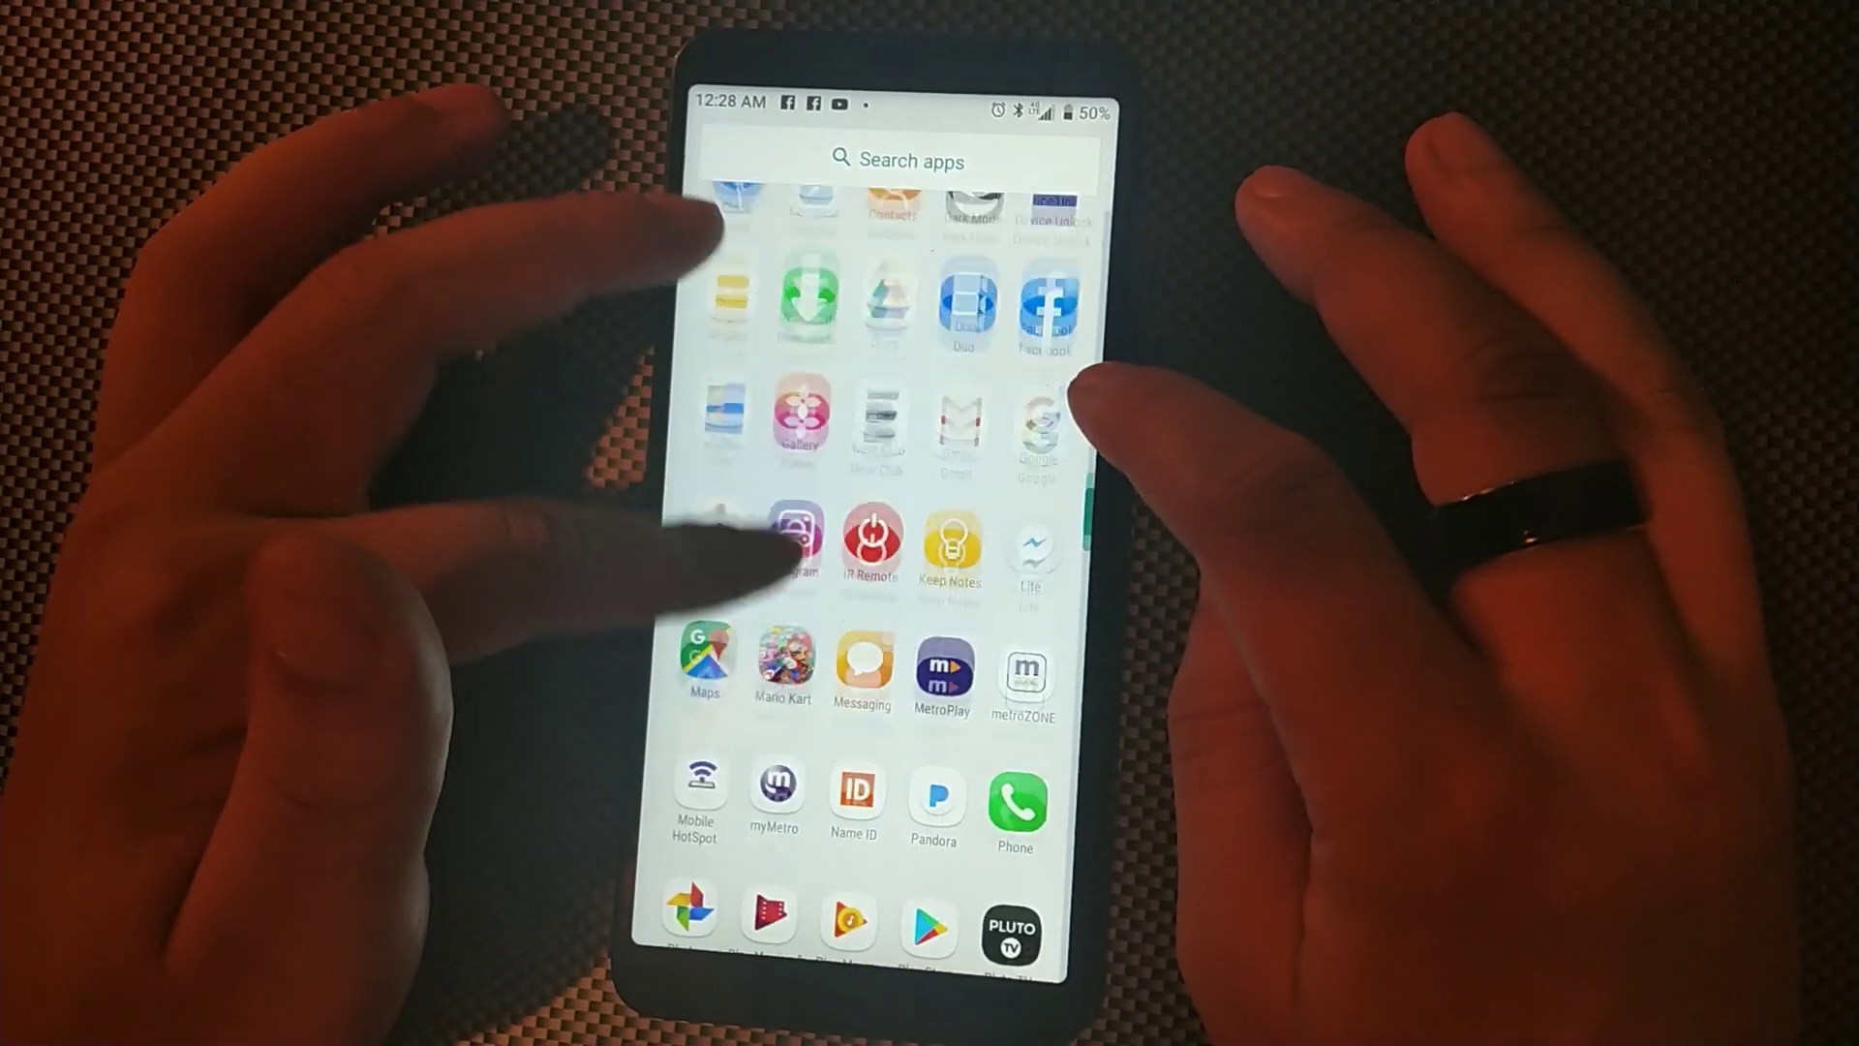